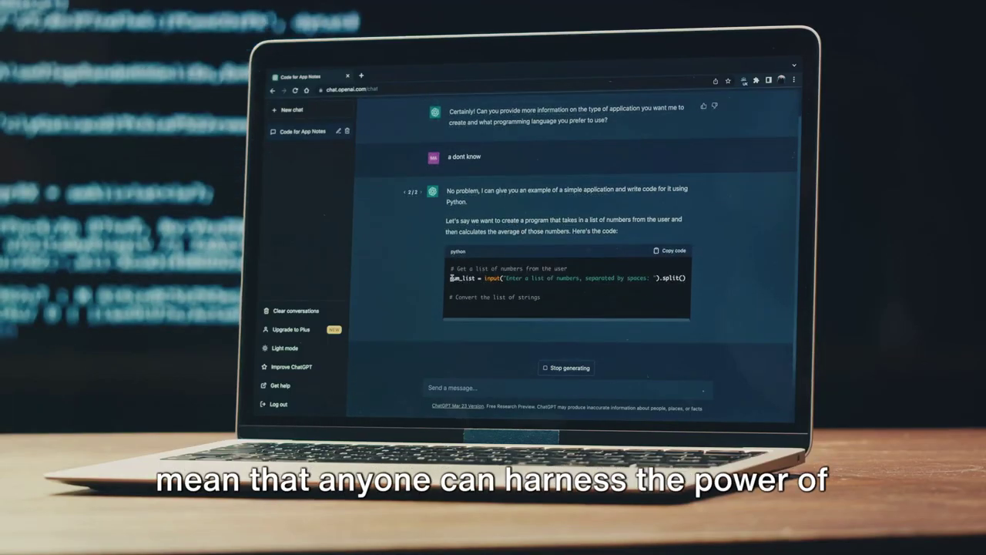
pyautogui.scroll(-3)
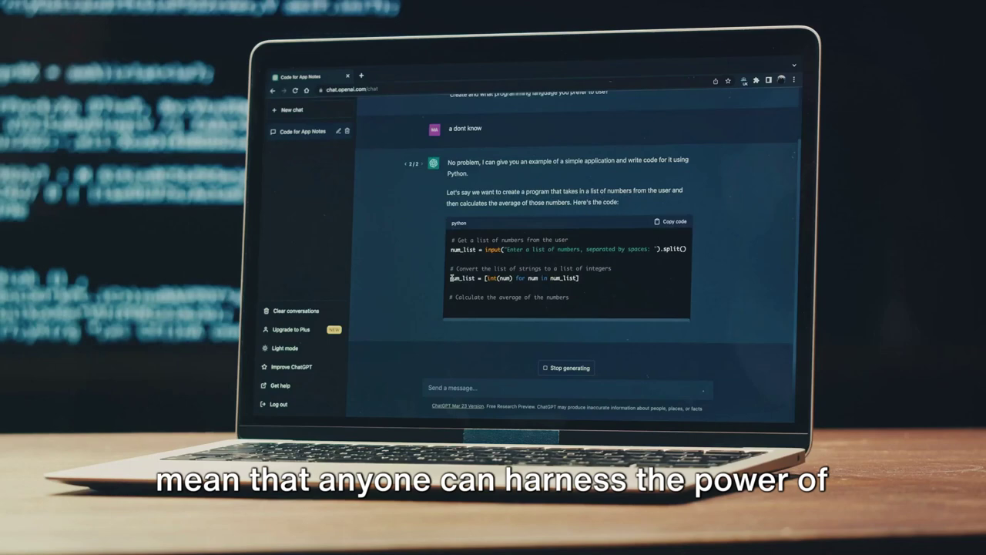